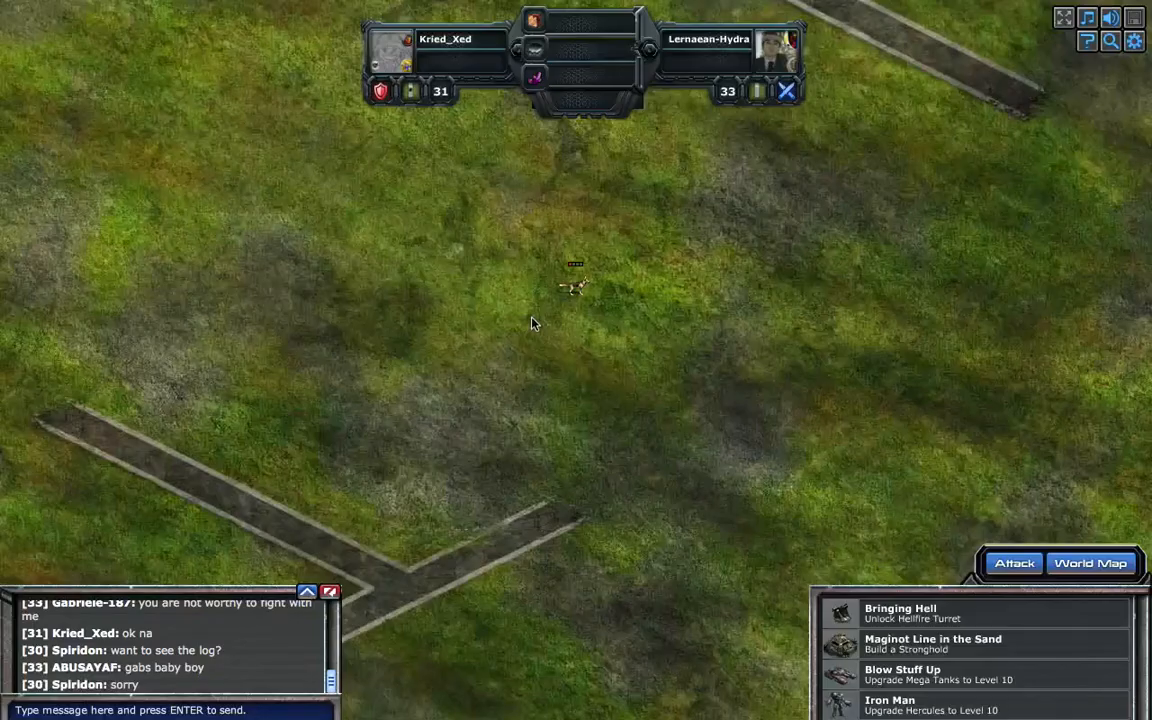
Step: Attack the enemy platoon, then leave the battle back to the world map
left_click(1012, 562)
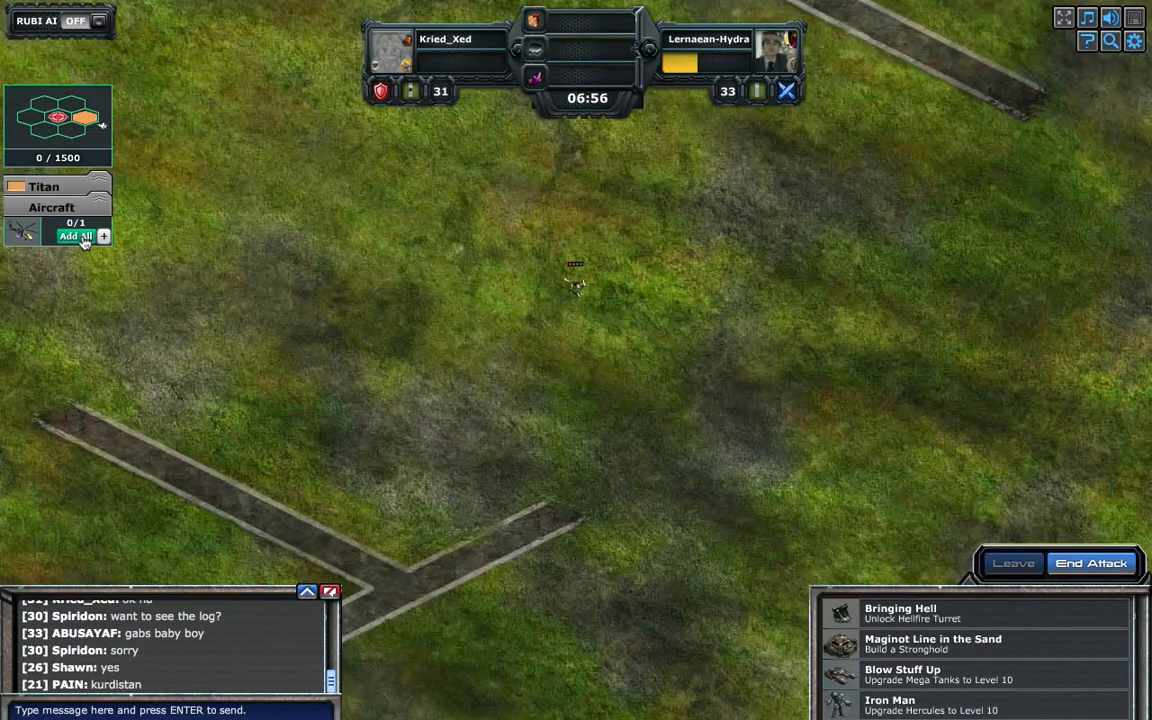
left_click(72, 236)
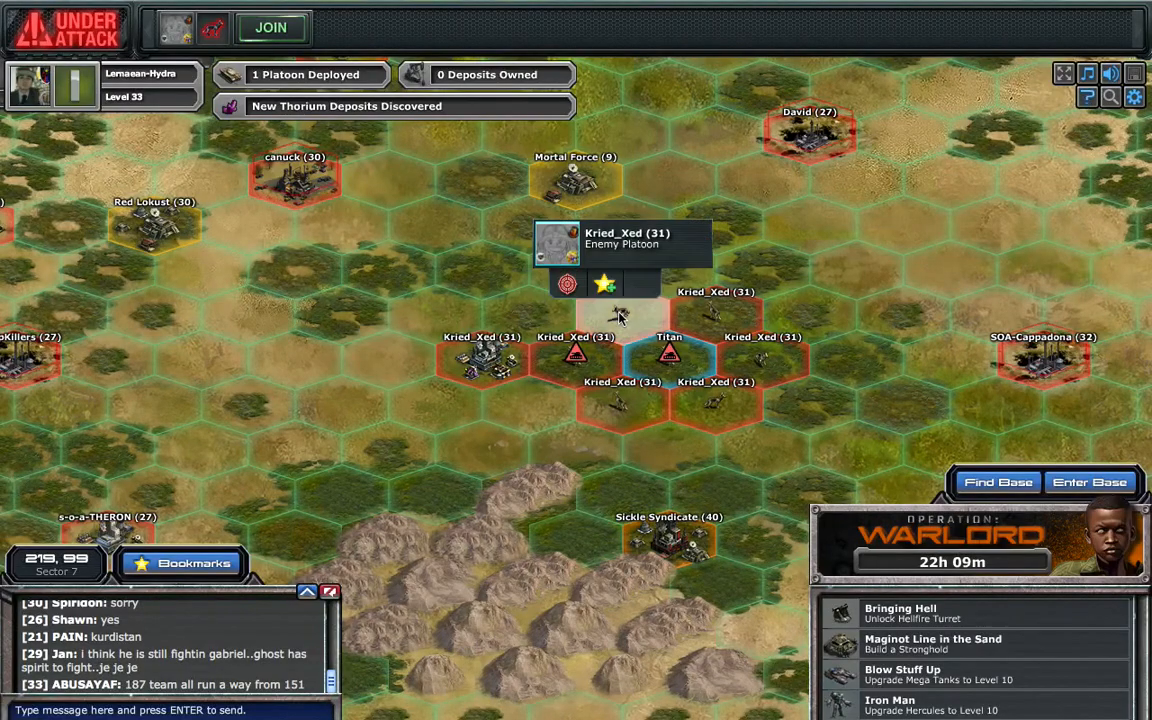
mouse_move(566, 284)
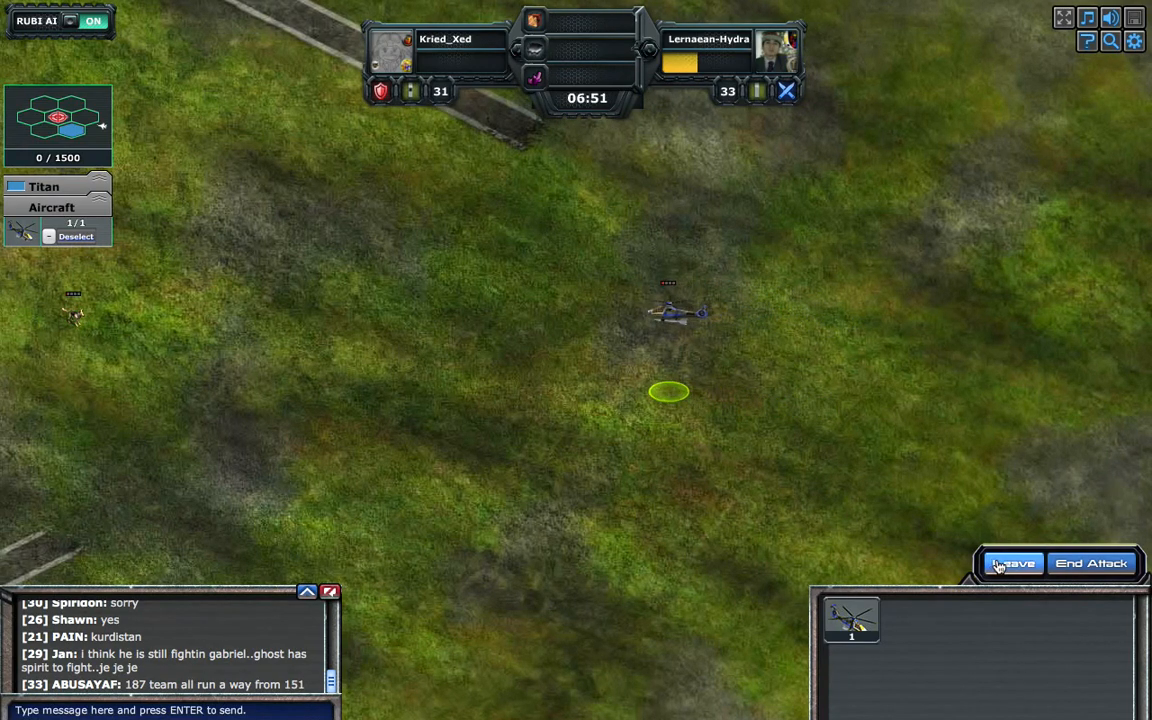
Step: Withdraw, re-attack with all aircraft deployed via Add All, then withdraw again
left_click(1012, 564)
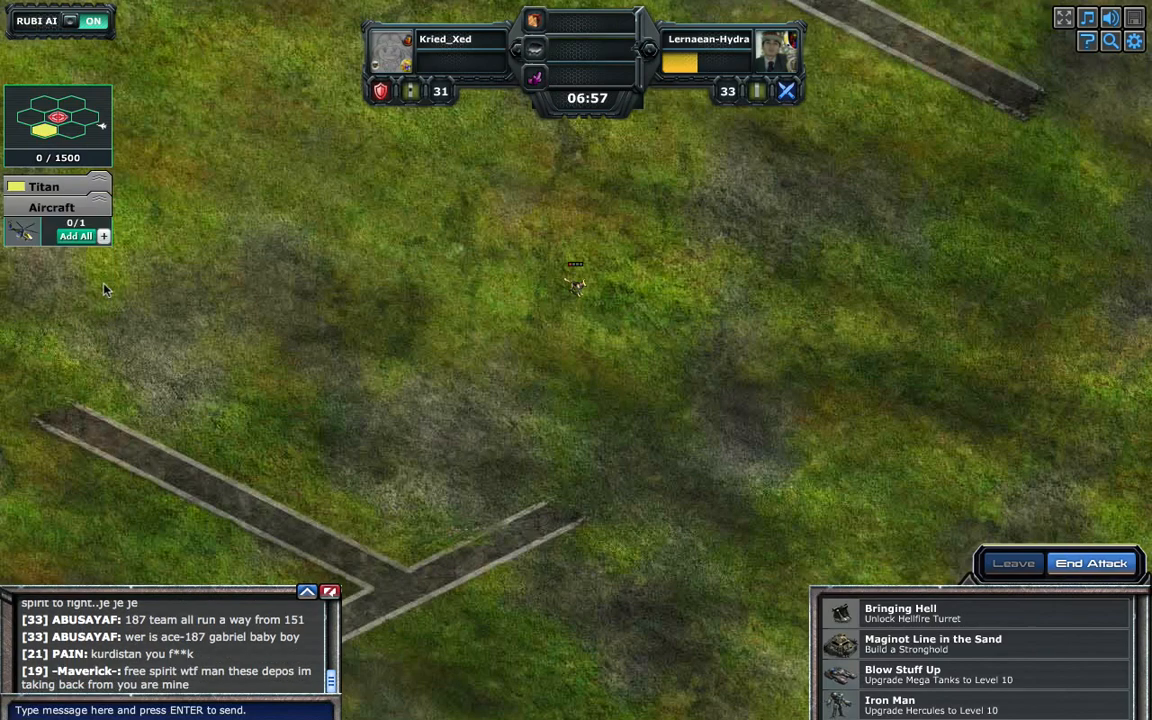
left_click(76, 236)
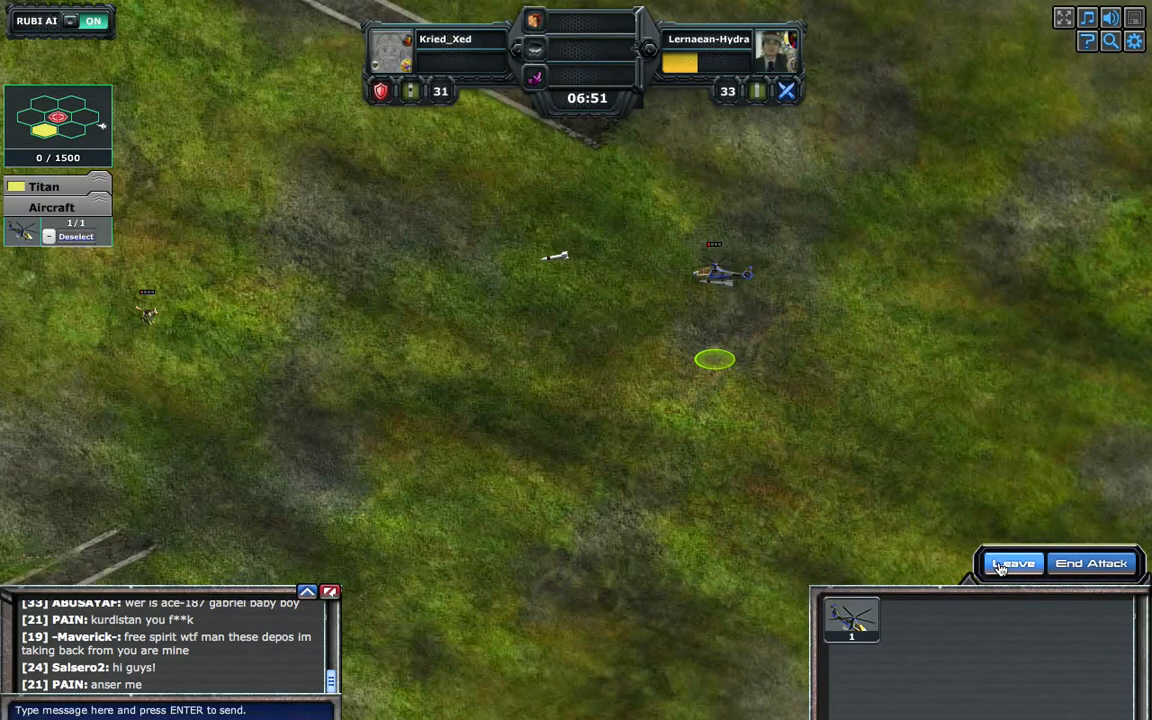
left_click(1012, 564)
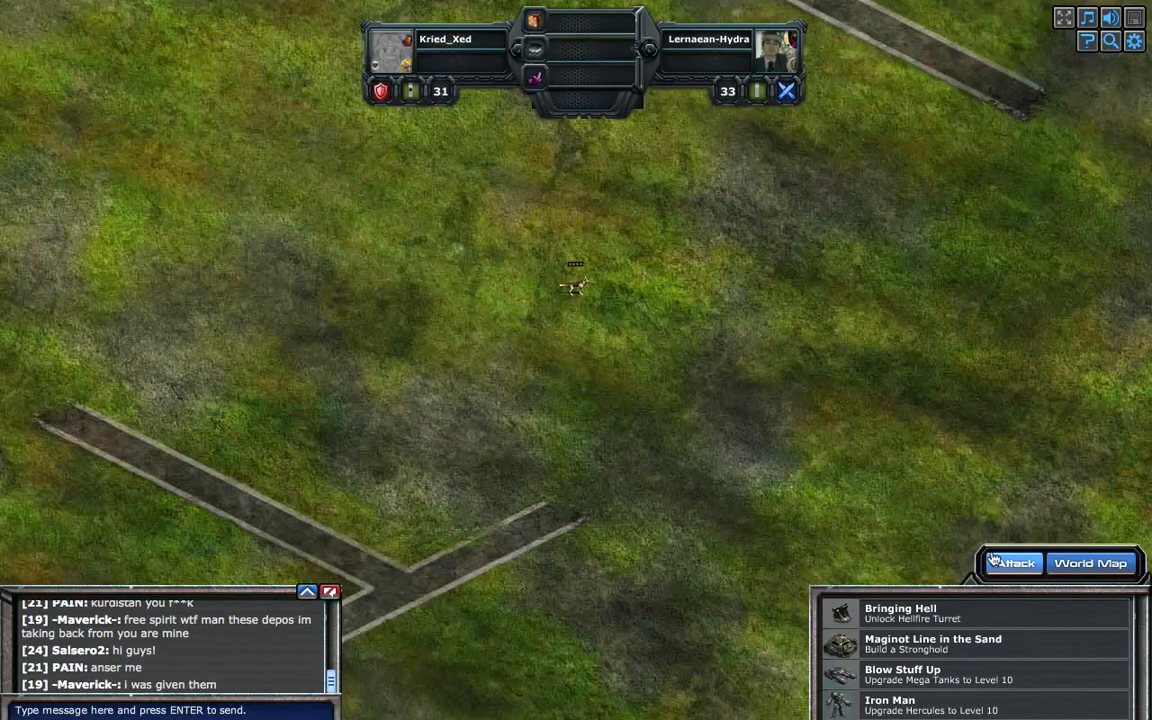
Step: Attack the platoon again, post 'mabilis ba to?' in chat, then leave to the world map
left_click(1012, 564)
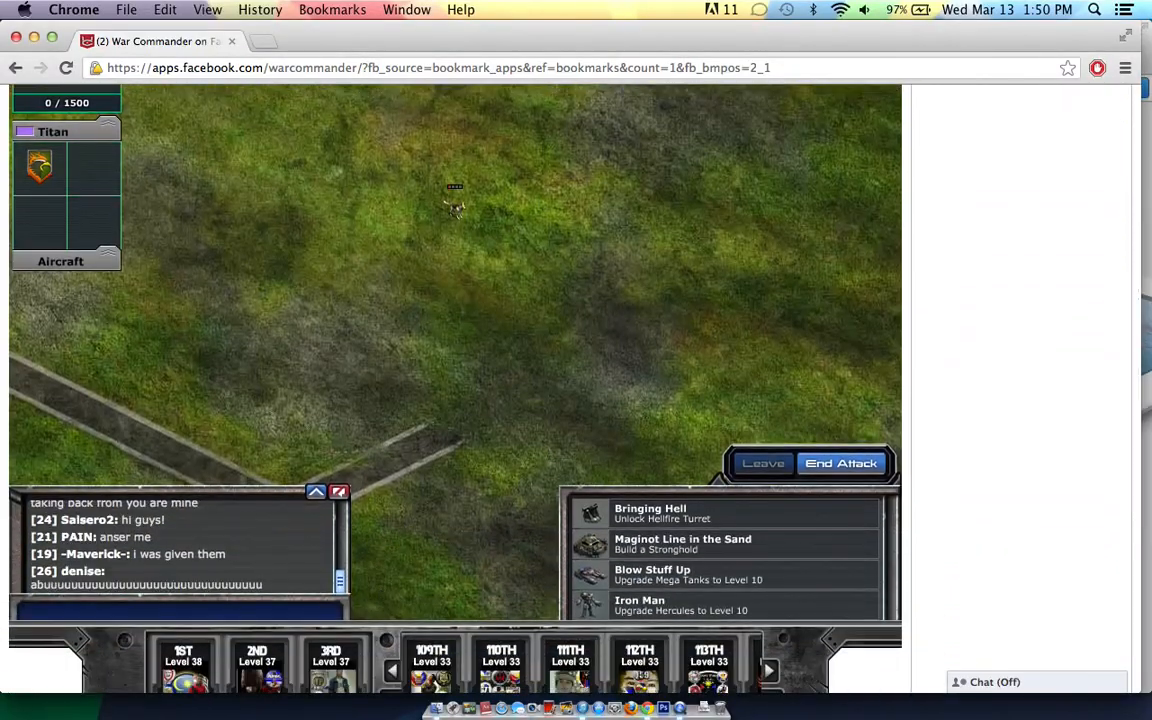
type("mabilis ba to")
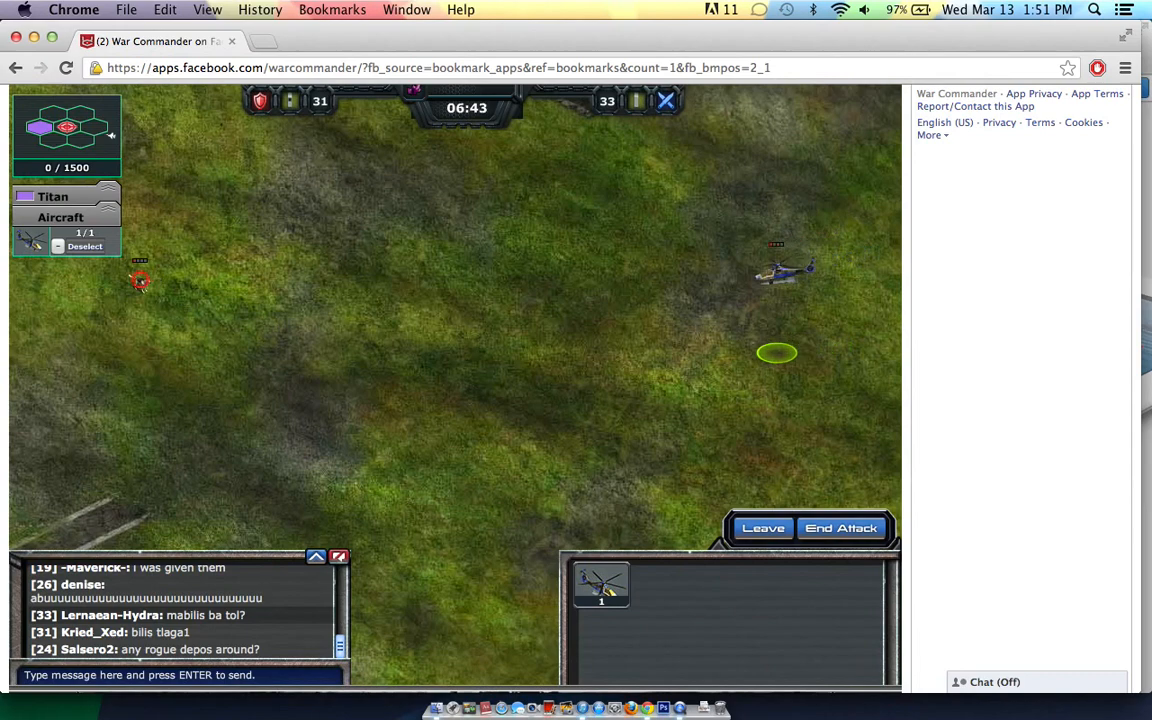
left_click(764, 528)
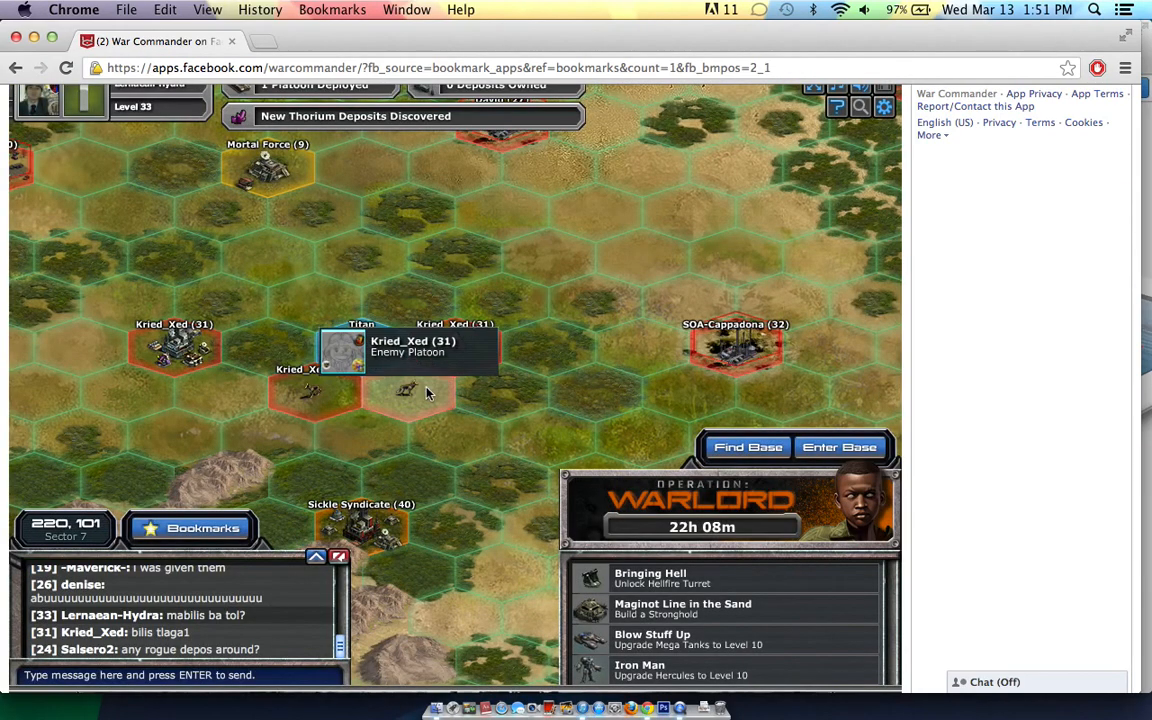
Step: Scout/attack the enemy platoon from its popup and start the battle
left_click(404, 390)
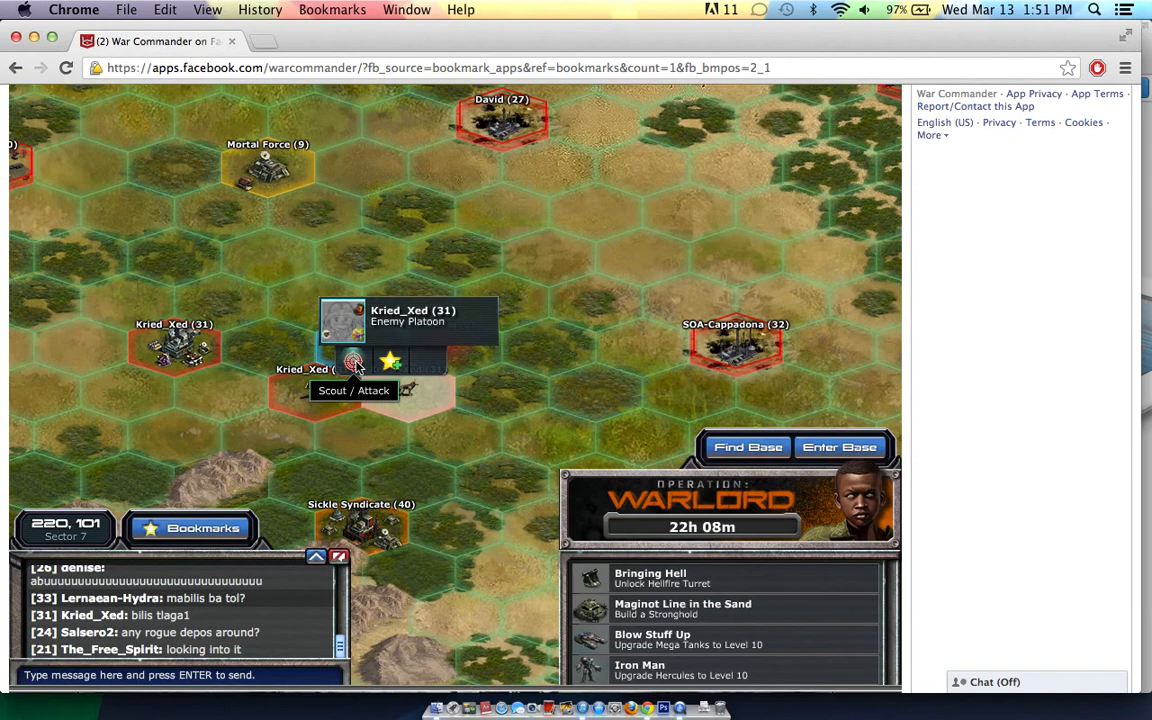
left_click(352, 360)
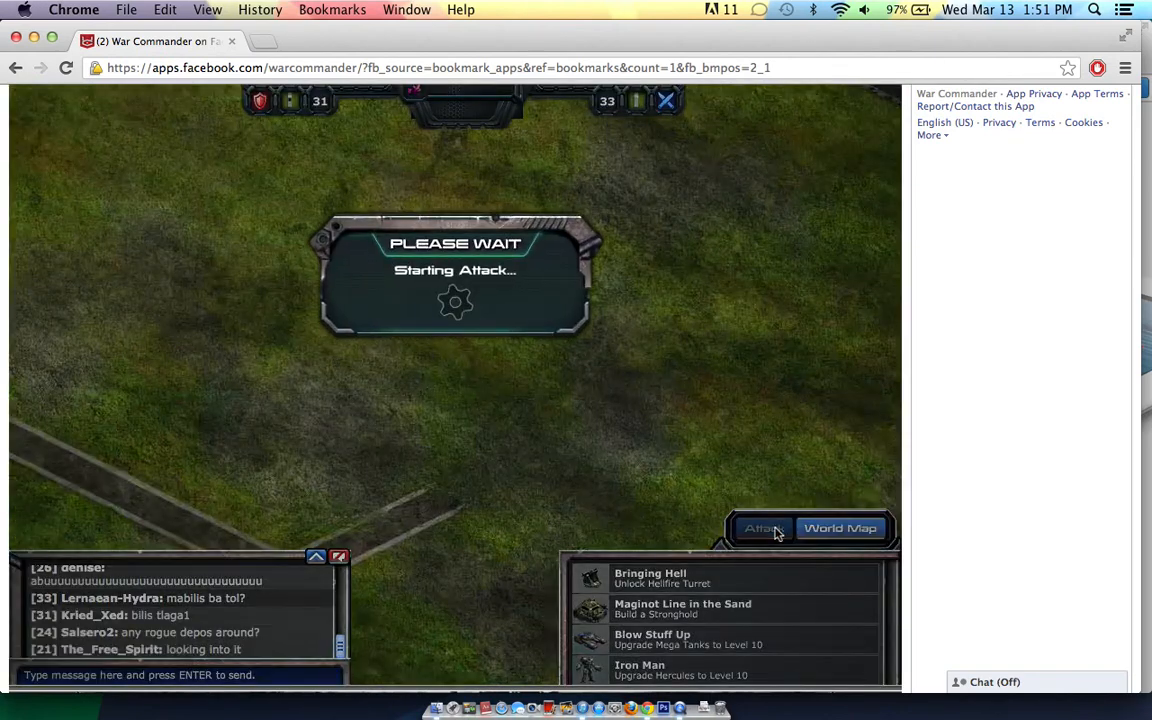
left_click(764, 528)
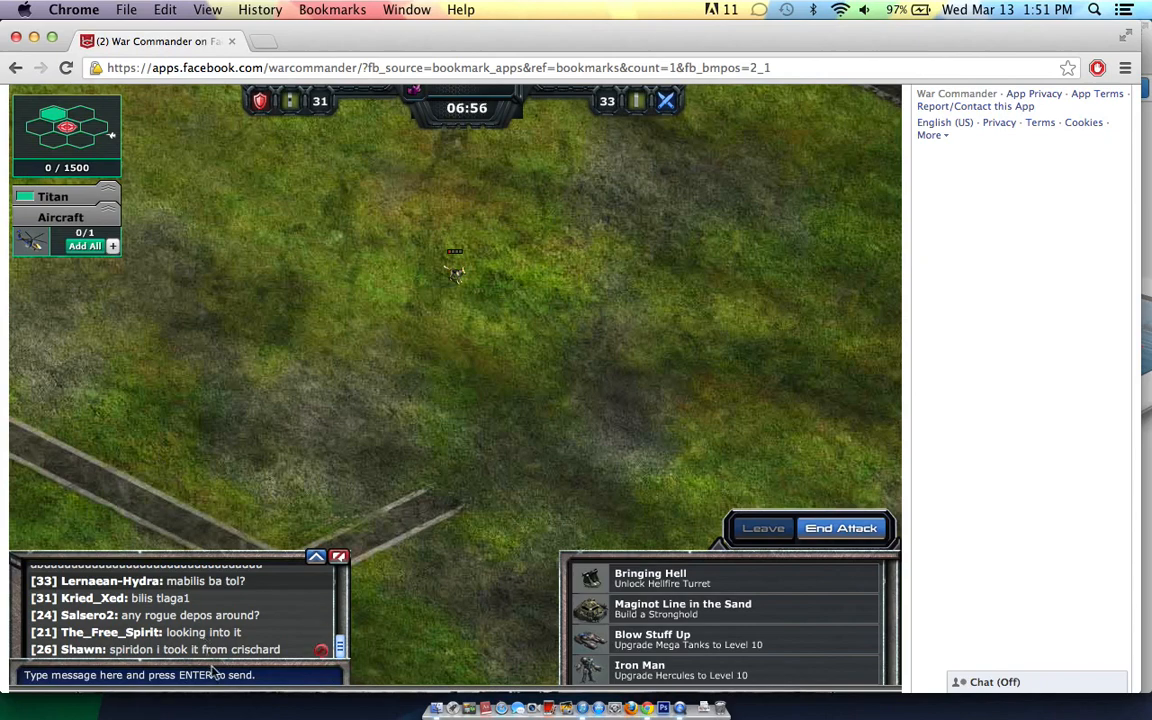
Step: Post 'dretso no?' in chat and leave the battle for the world map
left_click(180, 674)
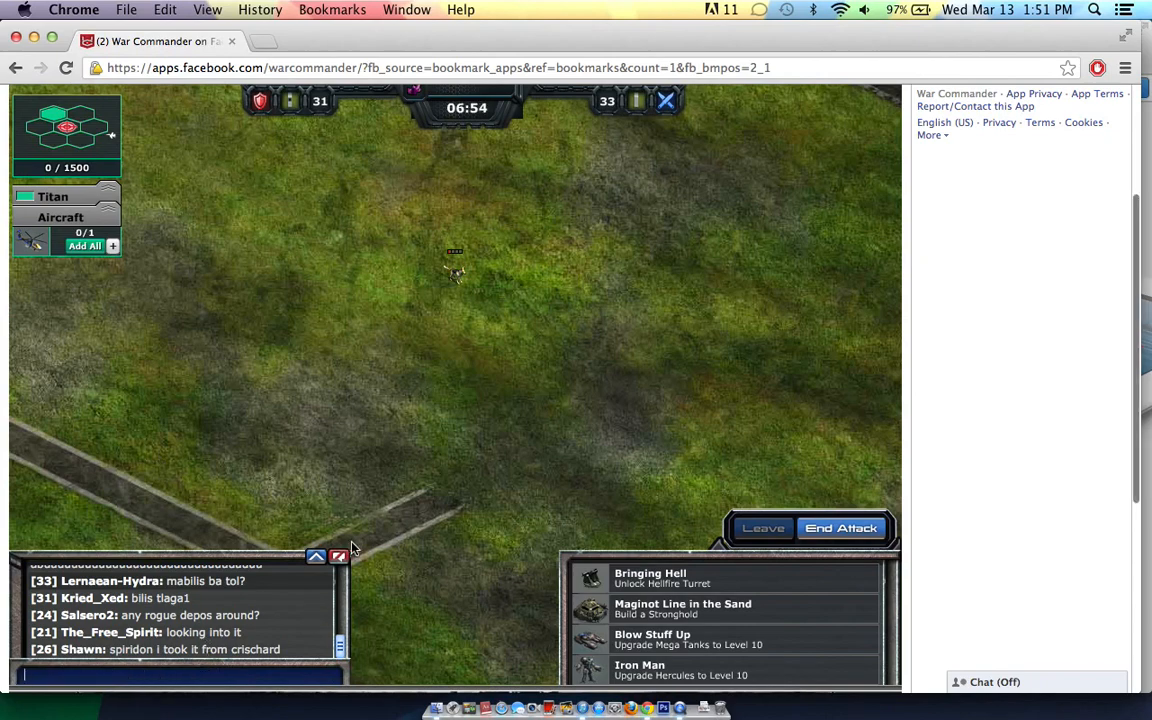
type("dretso no")
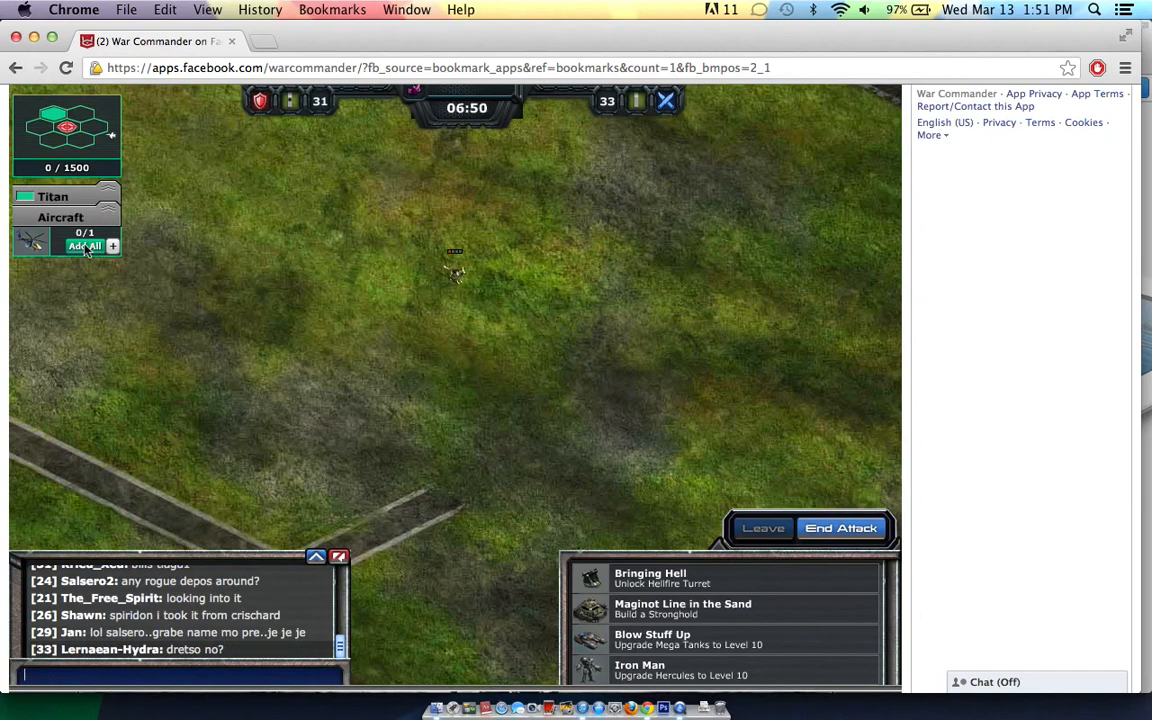
left_click(84, 246)
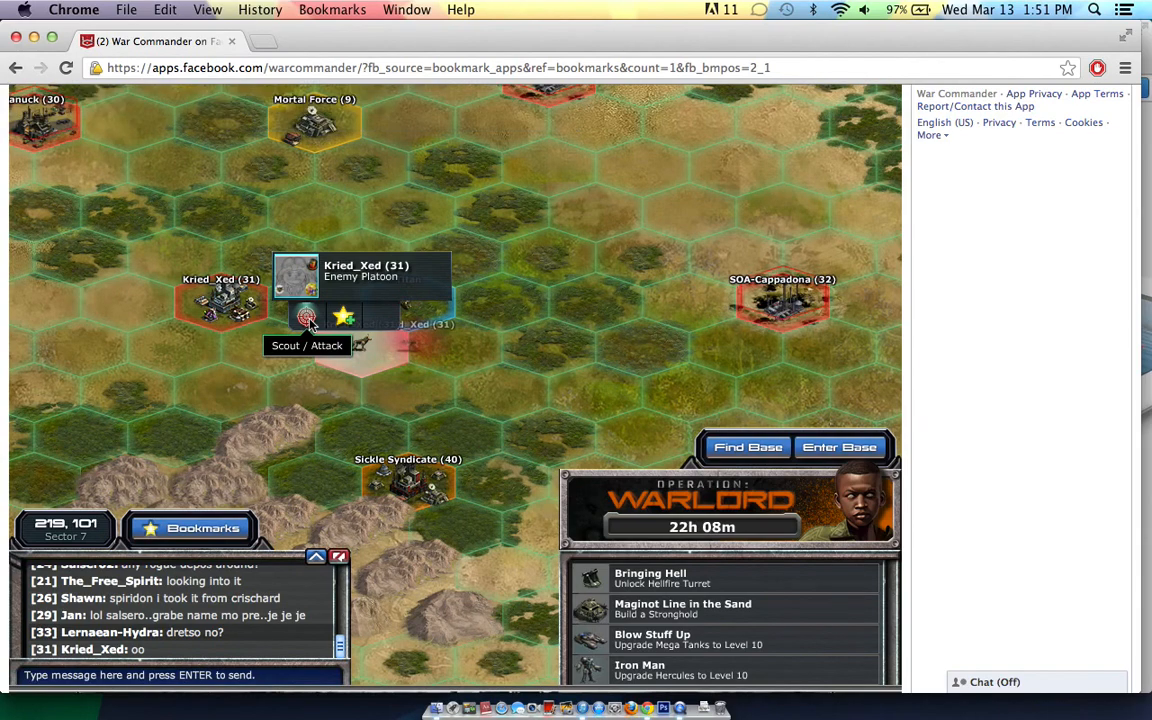
Step: Scout/attack the platoon once more, then leave back to the world map
left_click(306, 316)
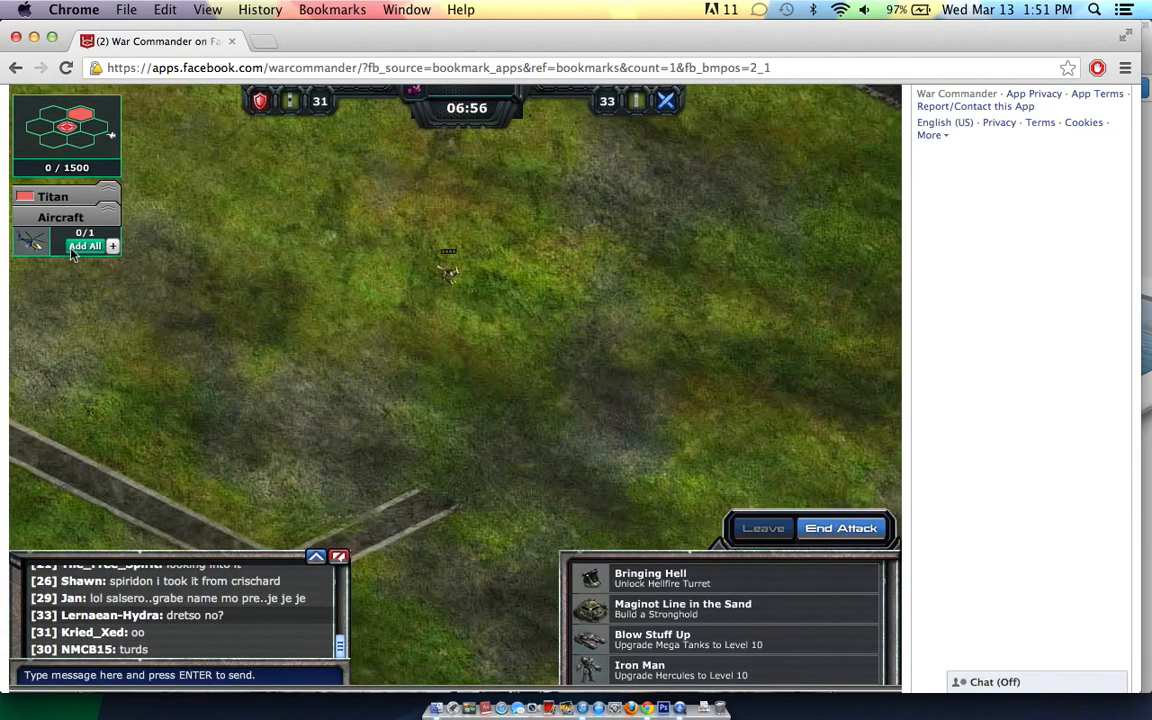
left_click(84, 246)
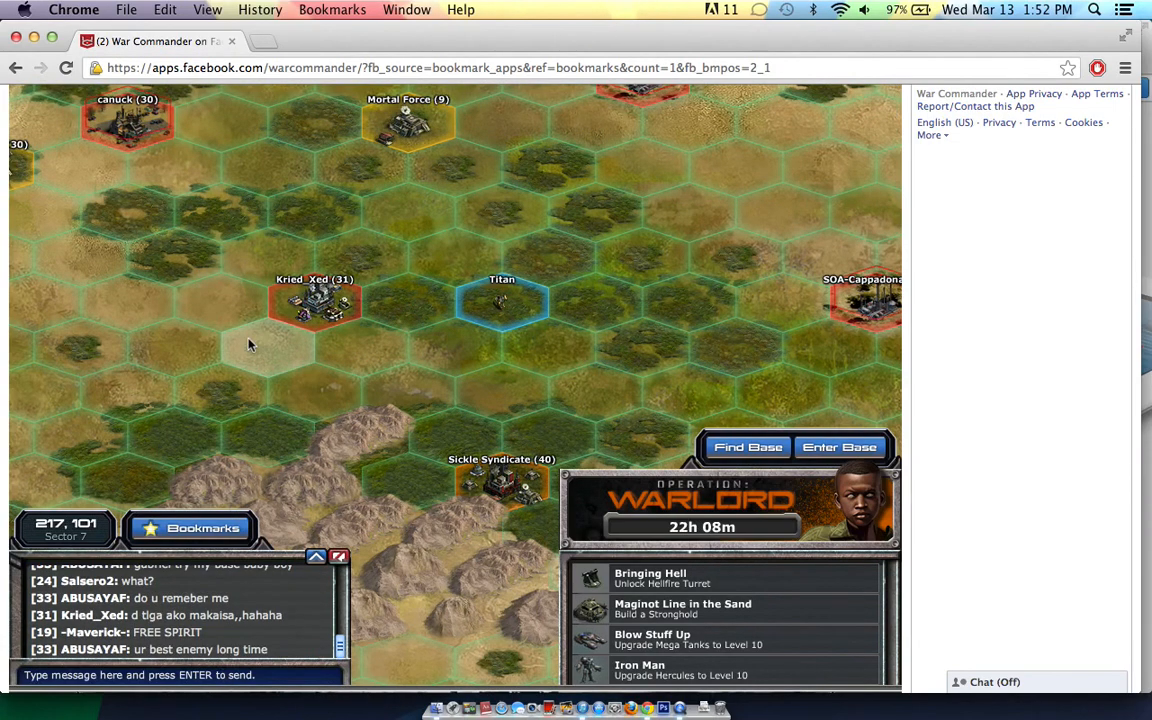
Step: Type 'ahehe sigi send' into the chat box without sending it
left_click(180, 674)
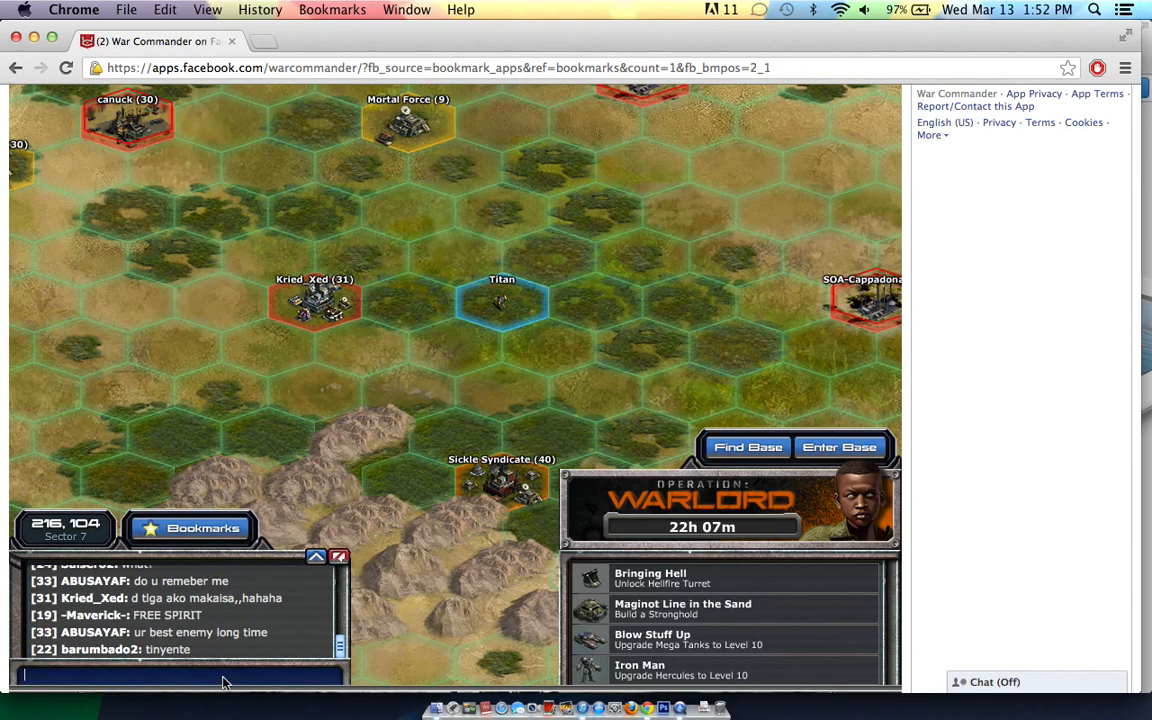
type("ahehe sigi s")
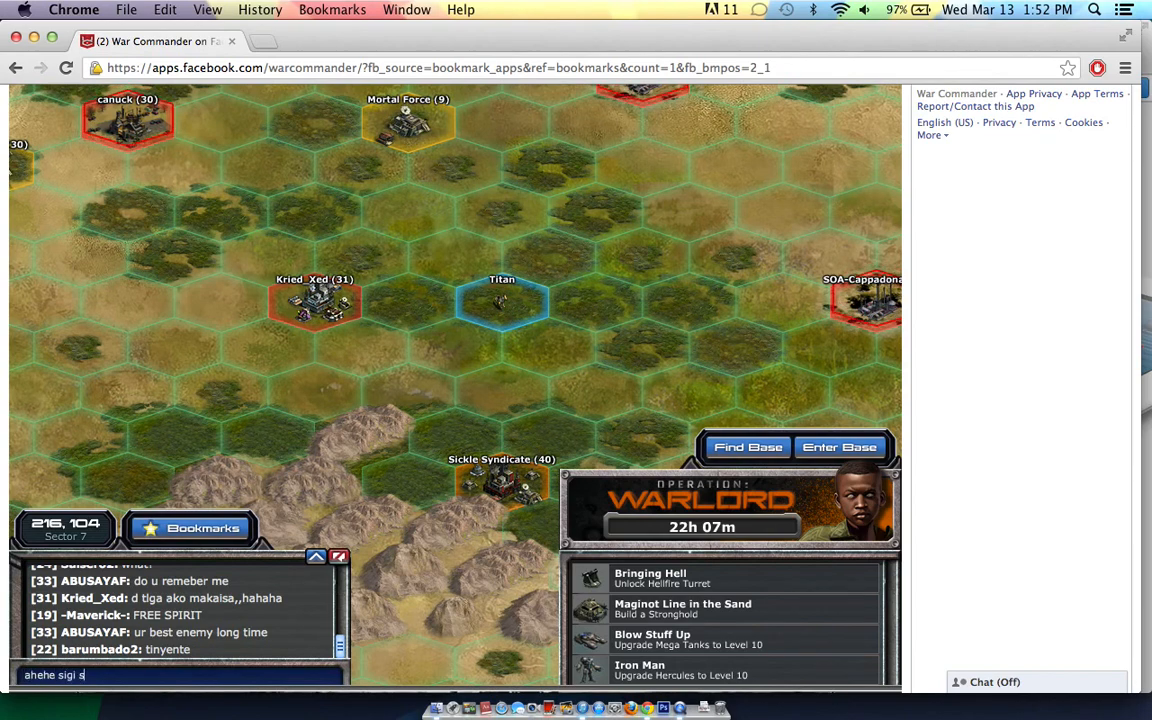
type("end")
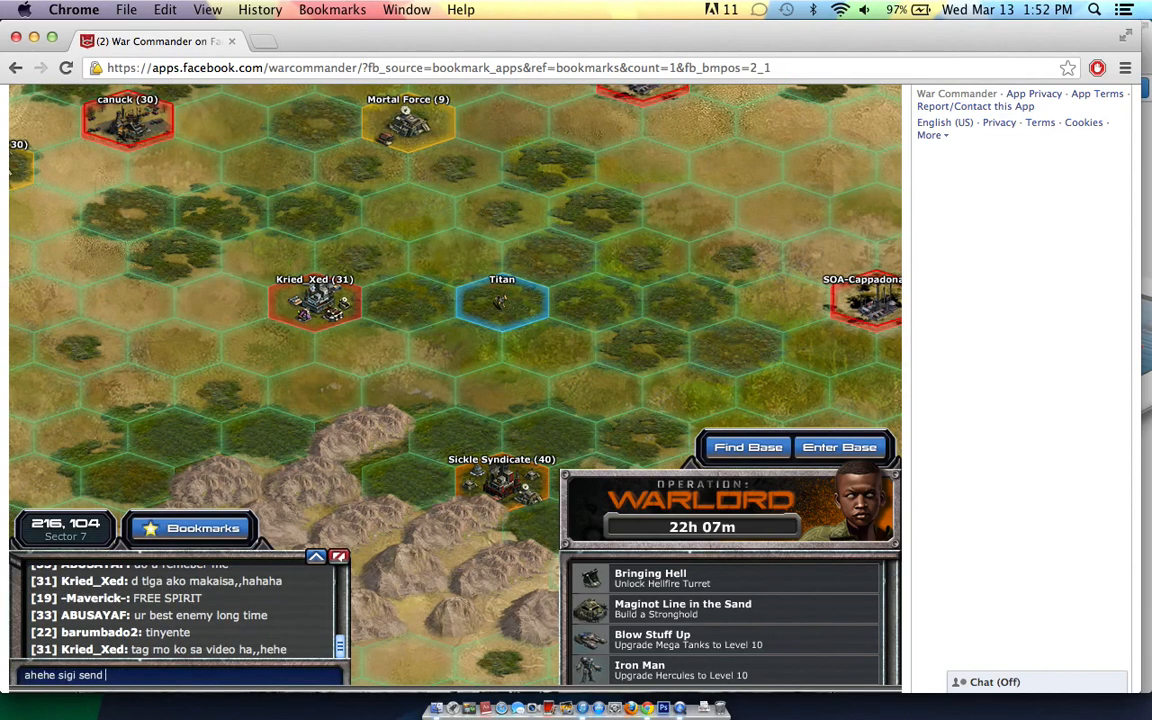